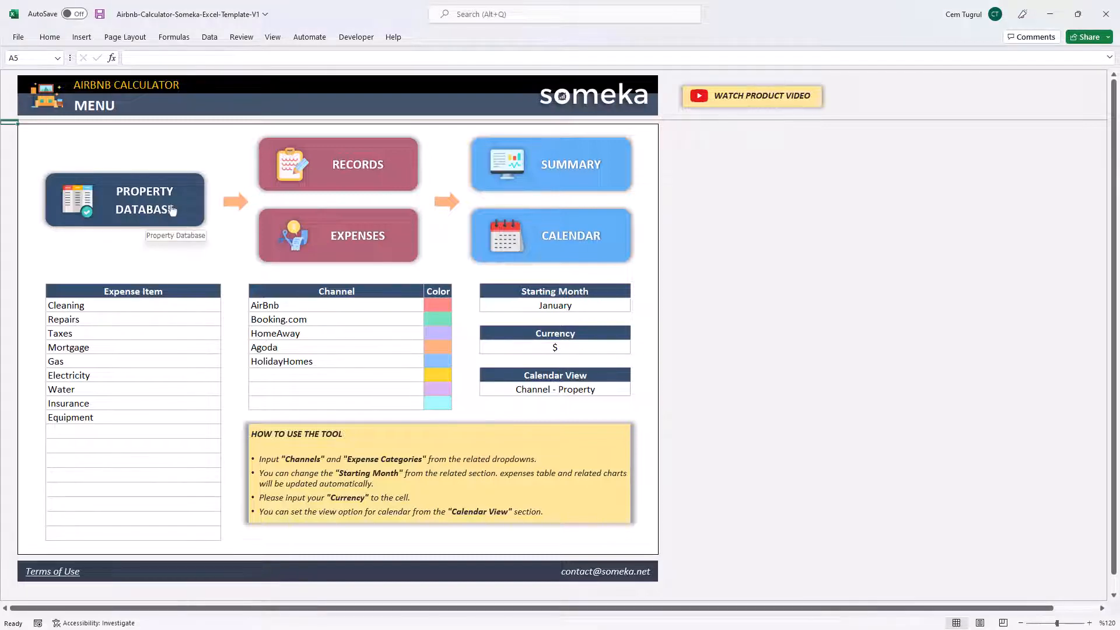
pyautogui.moveTo(347, 170)
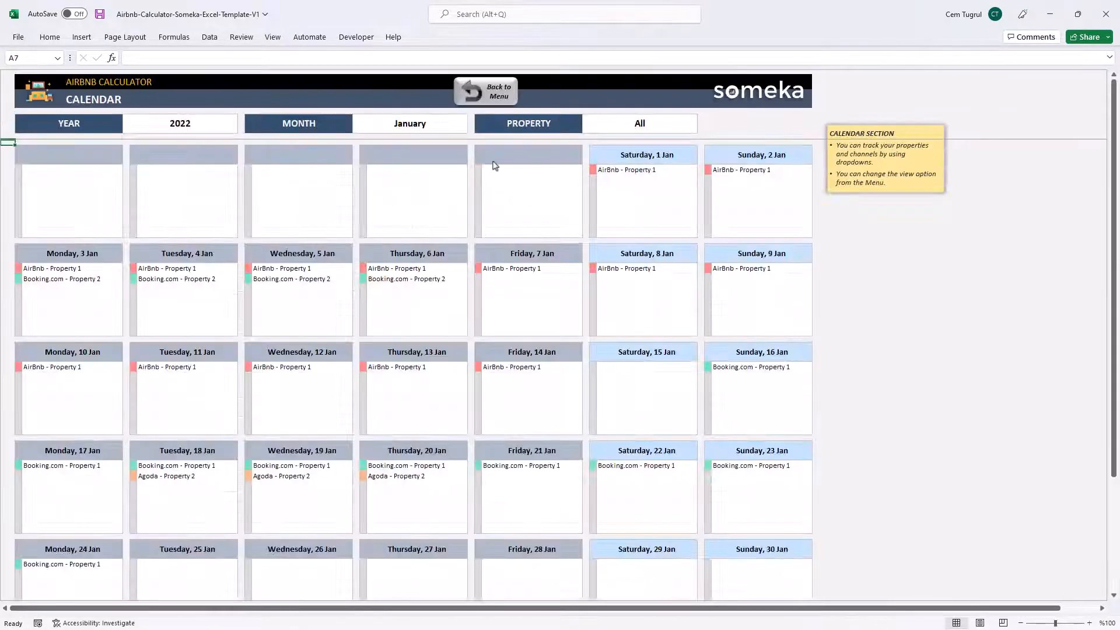
# - Return to the menu, review the month and currency settings, and start Renovation below Equipment
pyautogui.click(486, 91)
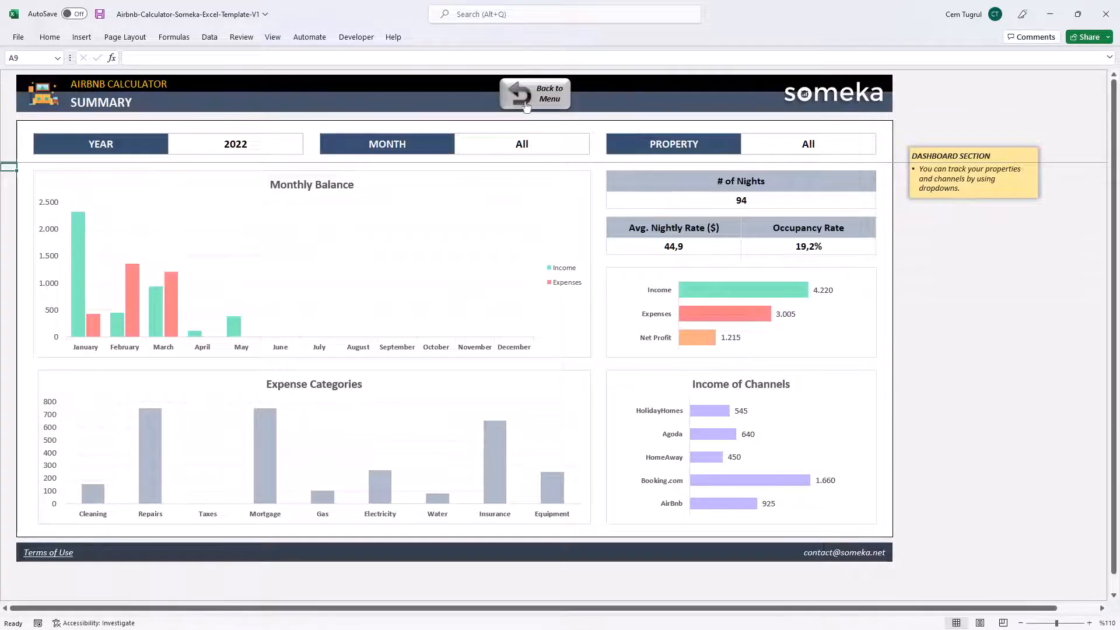
pyautogui.click(534, 93)
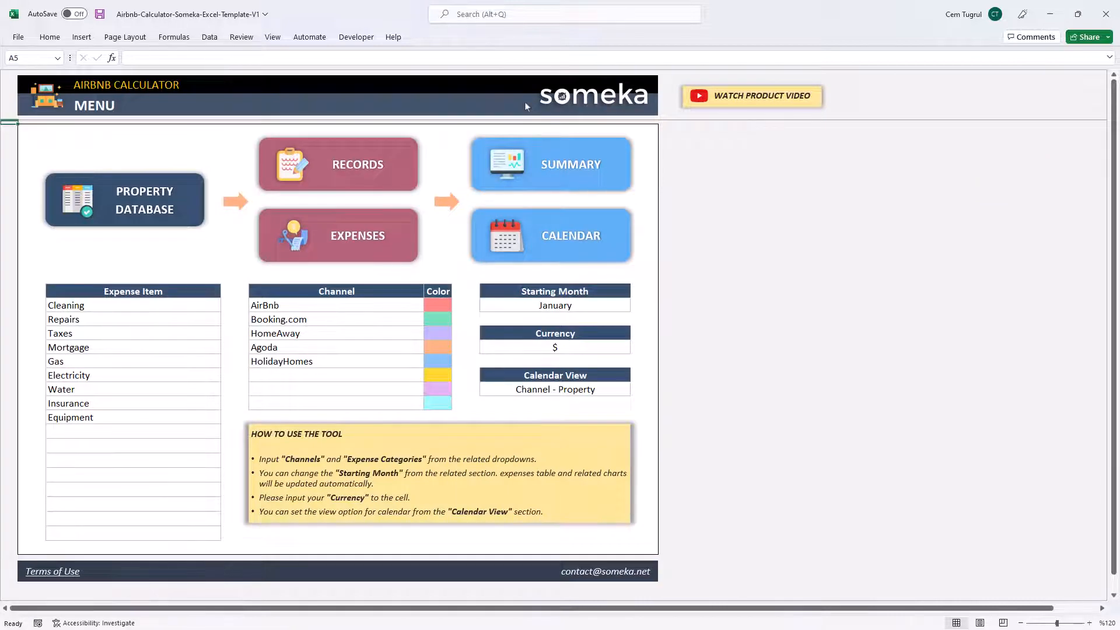
pyautogui.moveTo(275, 224)
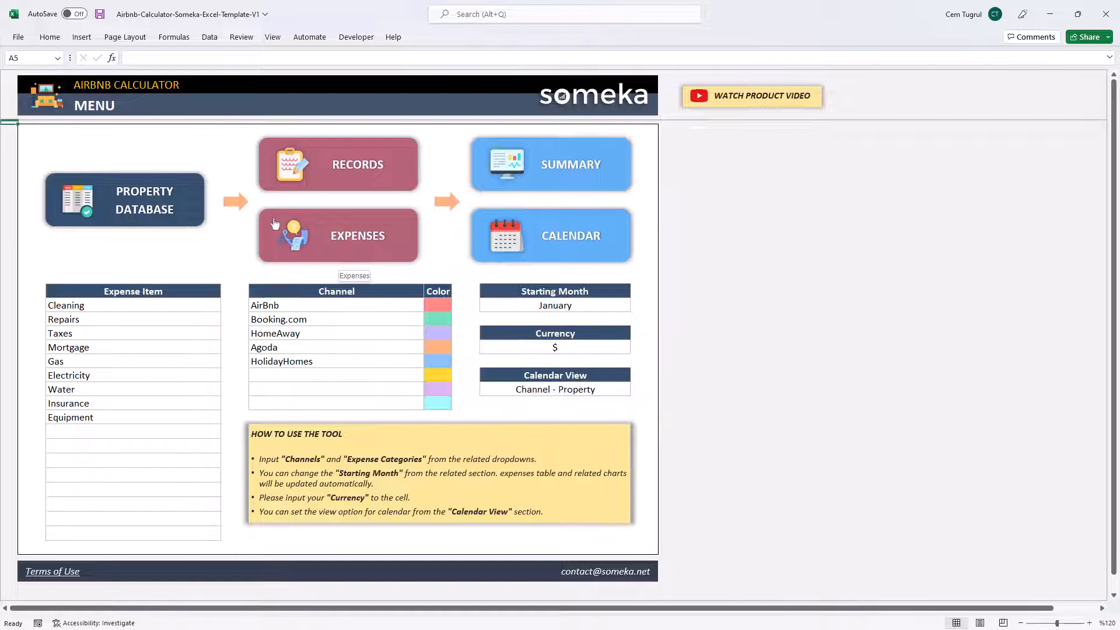
pyautogui.moveTo(235, 417)
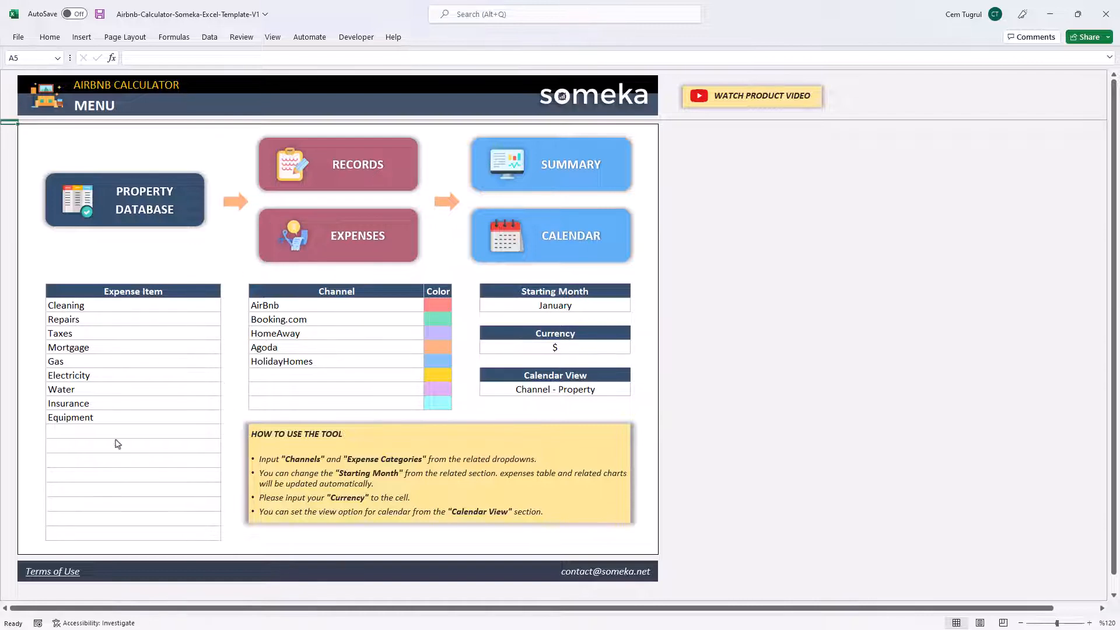
pyautogui.moveTo(325, 386)
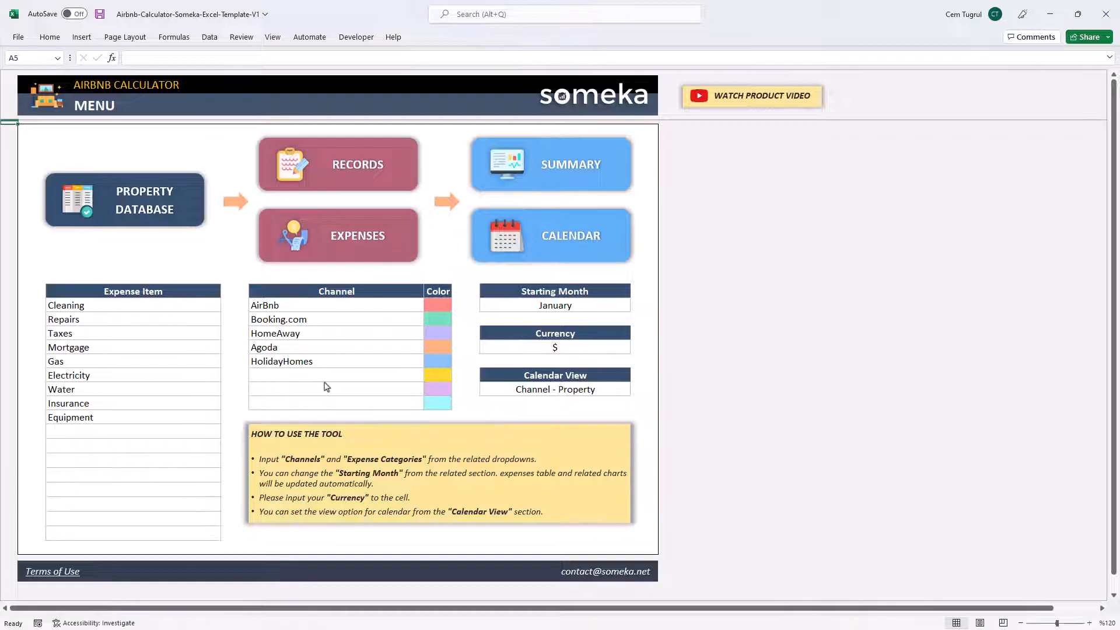
pyautogui.click(555, 304)
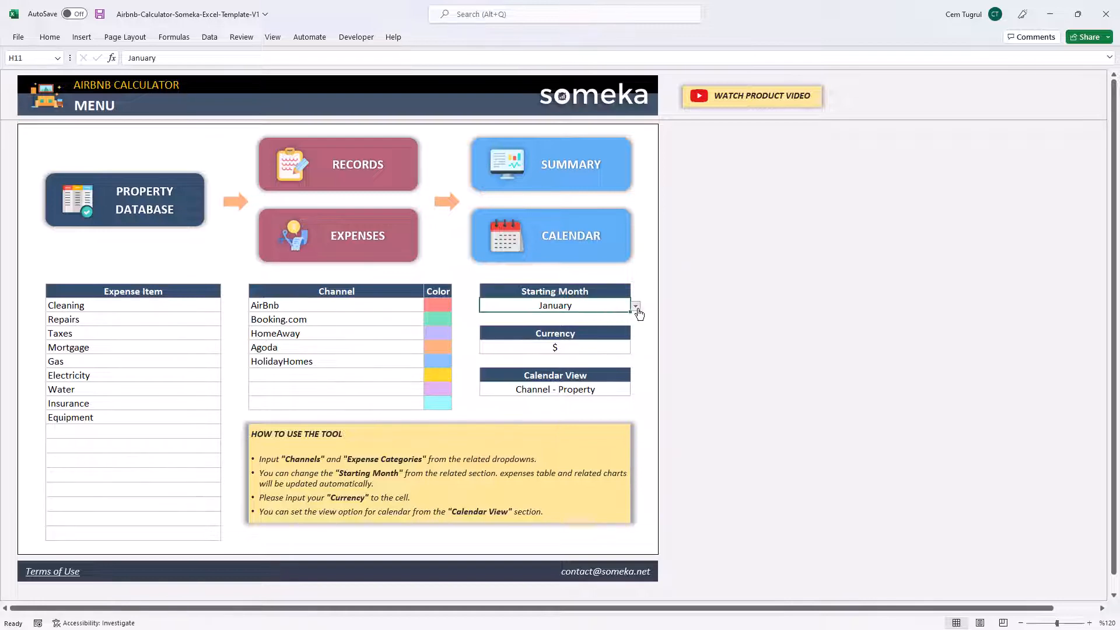
pyautogui.click(554, 347)
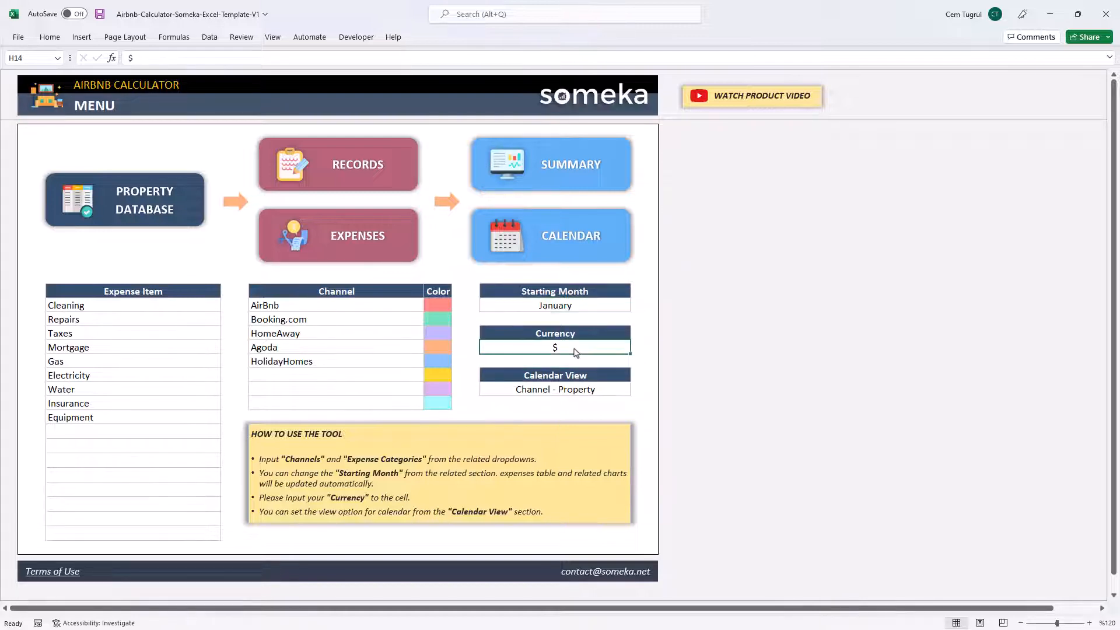
pyautogui.click(633, 390)
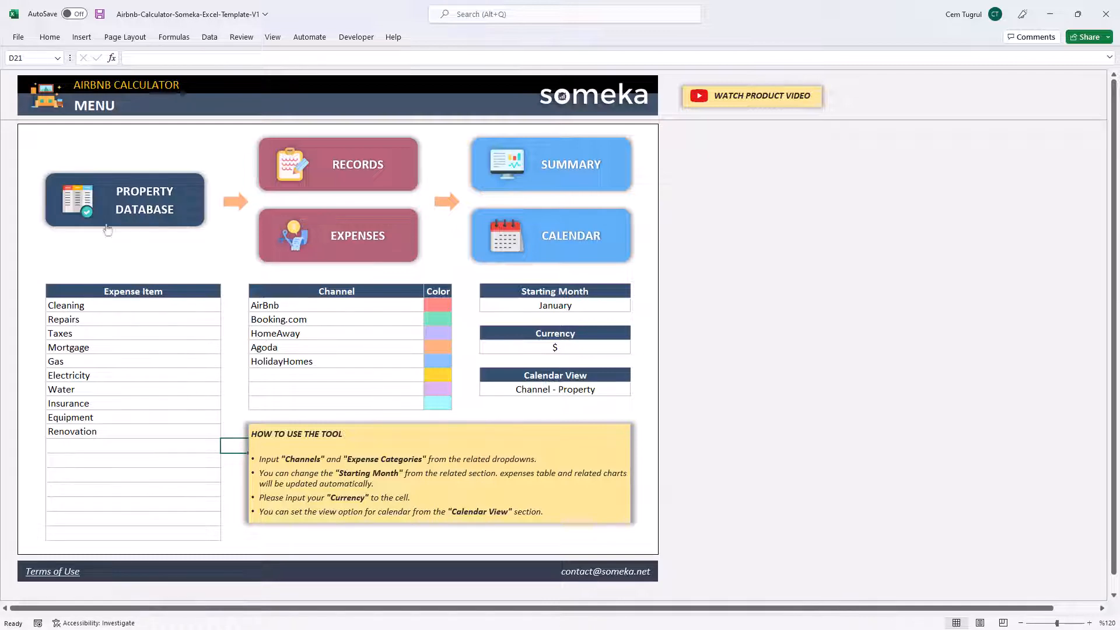
# - Enter Property 4 (Miami, Florida condo, Address 4, 4, 3, 500, 20.01.2022) in the property database
pyautogui.click(125, 199)
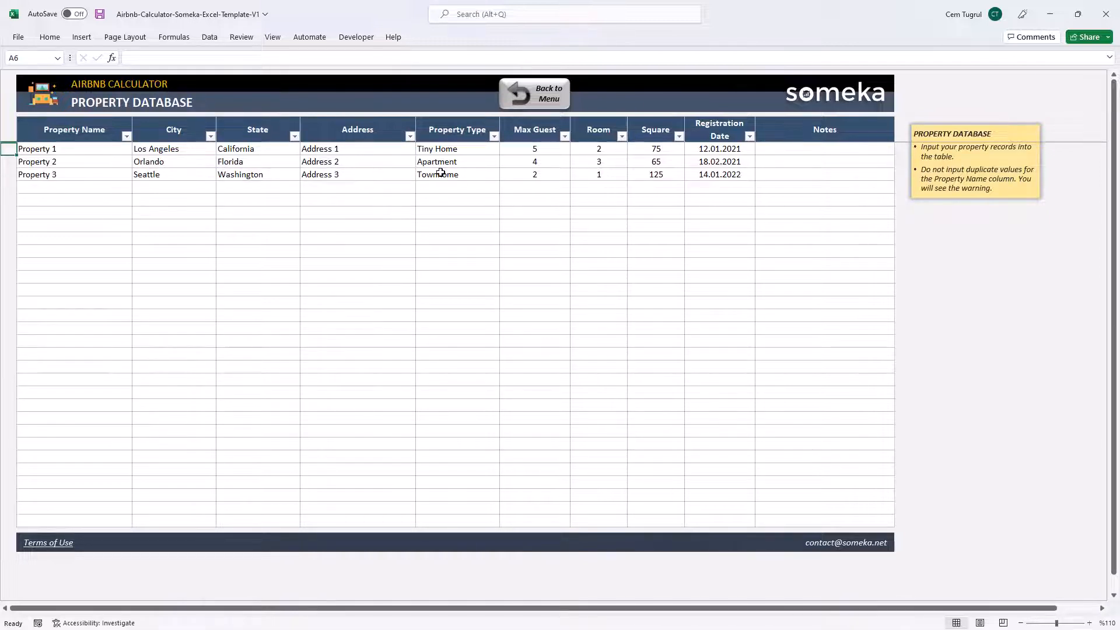
pyautogui.moveTo(570, 171)
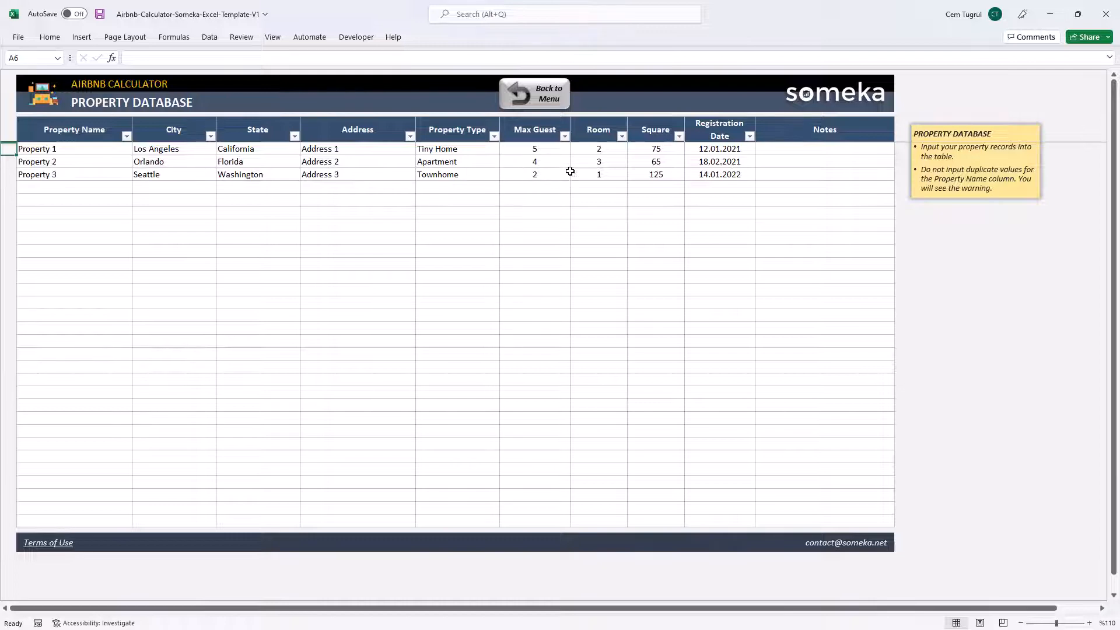
pyautogui.moveTo(723, 174)
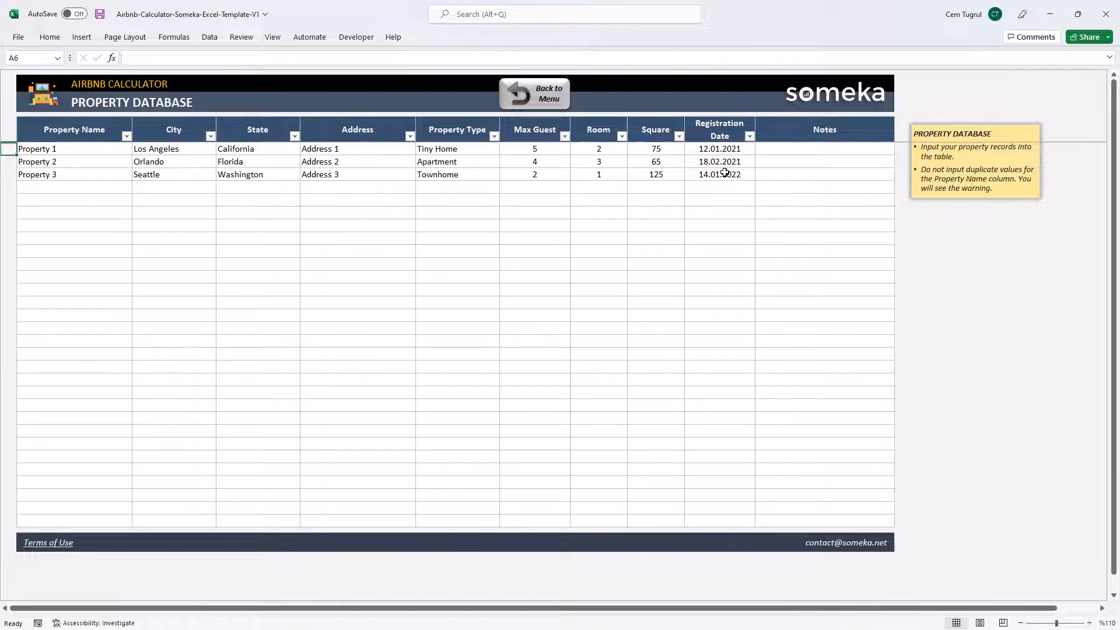
pyautogui.moveTo(119, 187)
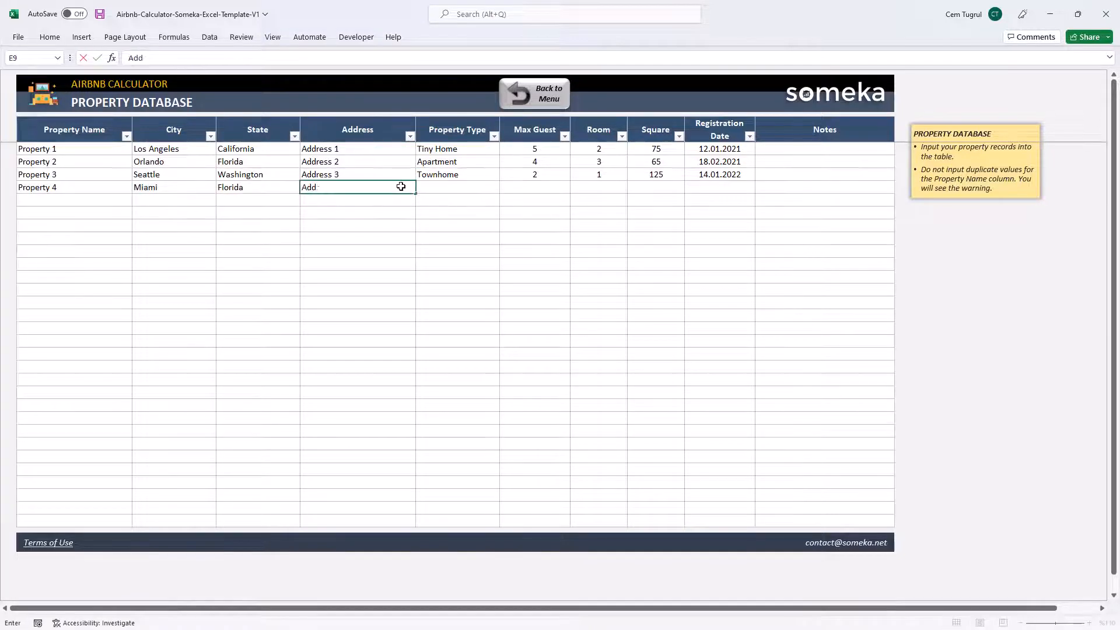
pyautogui.write('20.01.2022')
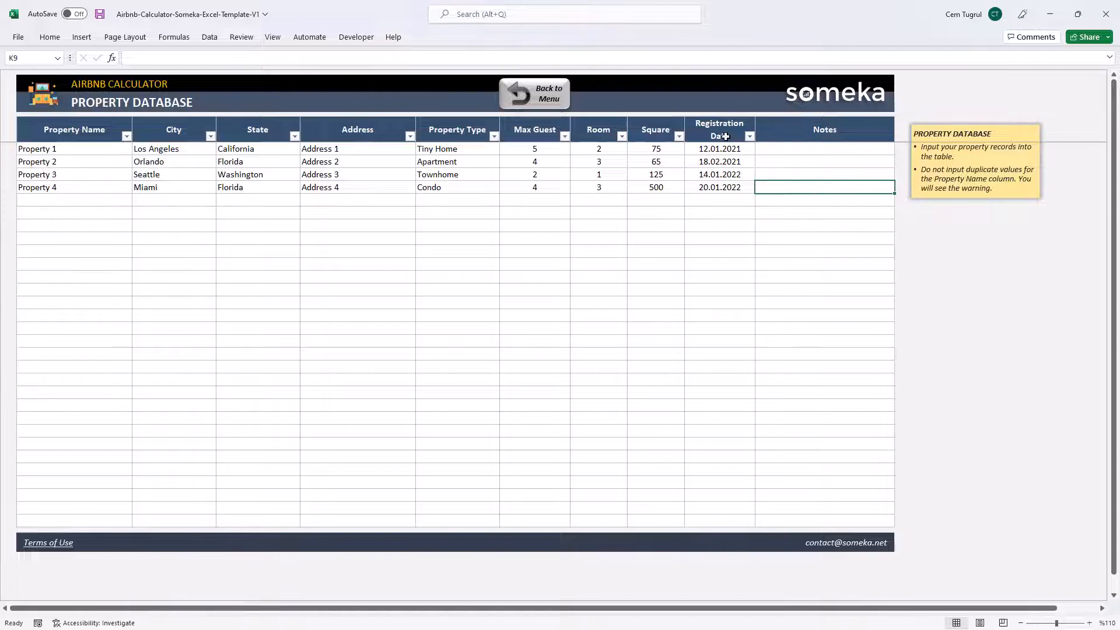
pyautogui.click(534, 94)
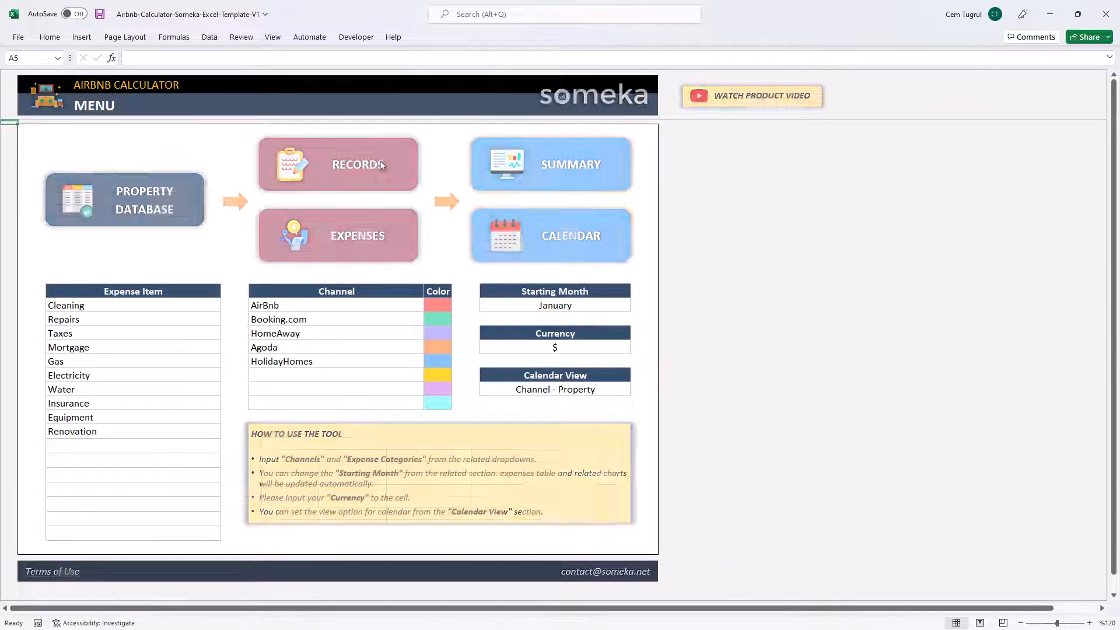
# - Locate the first empty booking row on the Records sheet across channel, dates and rent columns
pyautogui.click(338, 163)
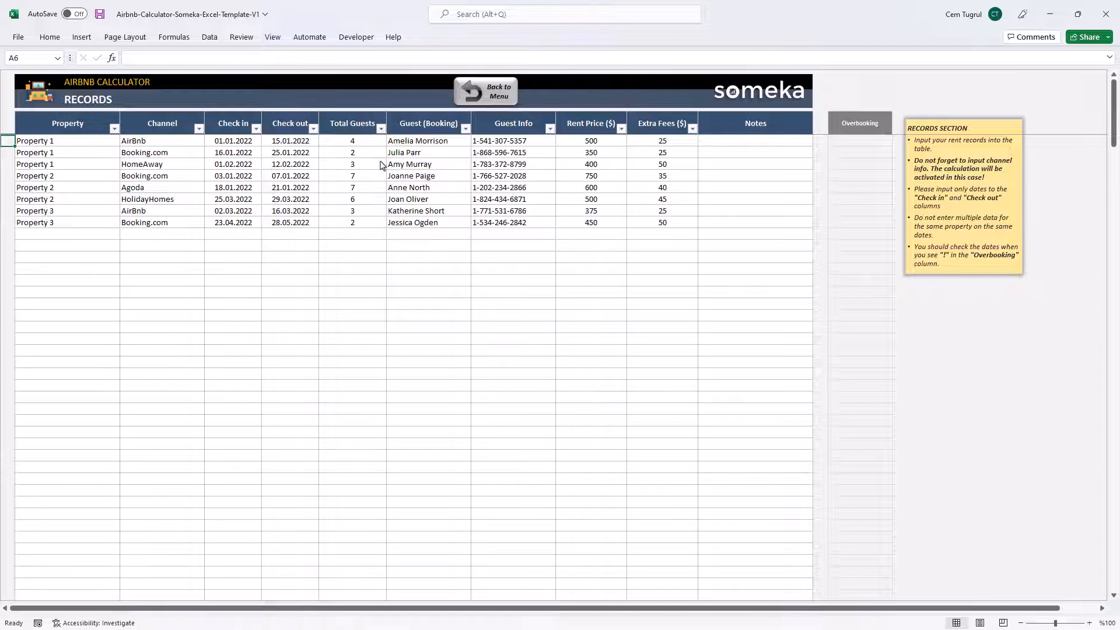
pyautogui.moveTo(291, 123)
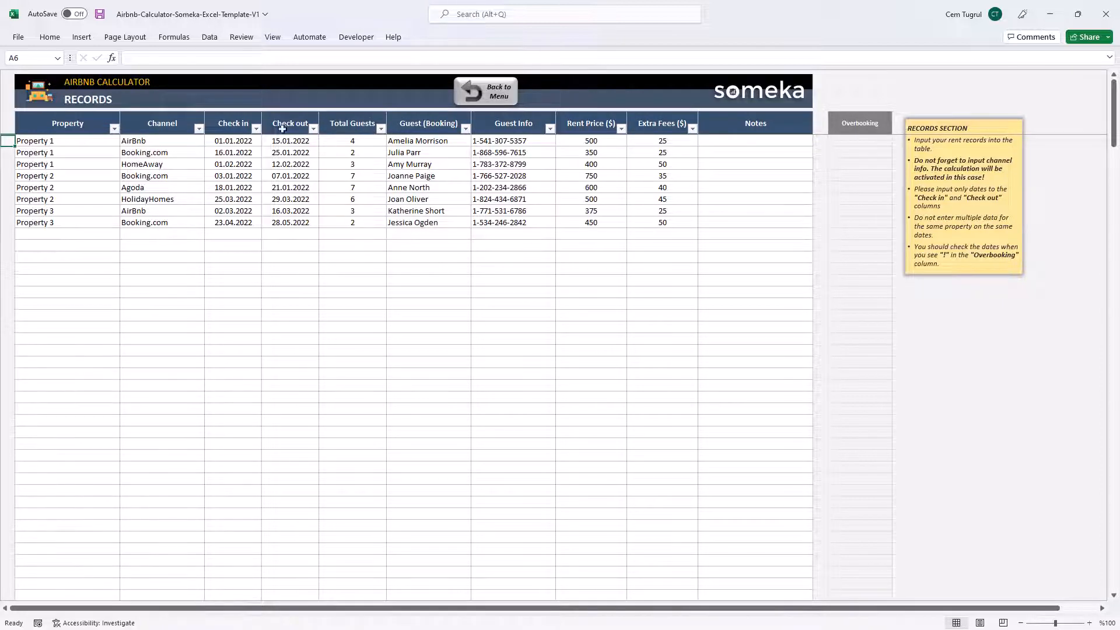
pyautogui.click(161, 233)
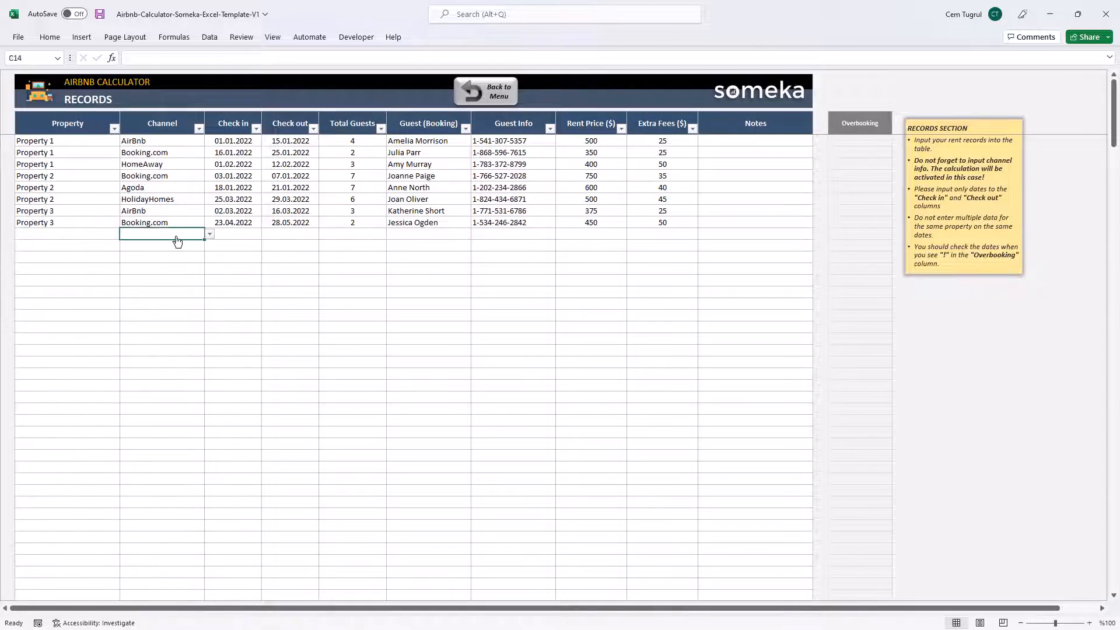
pyautogui.click(232, 234)
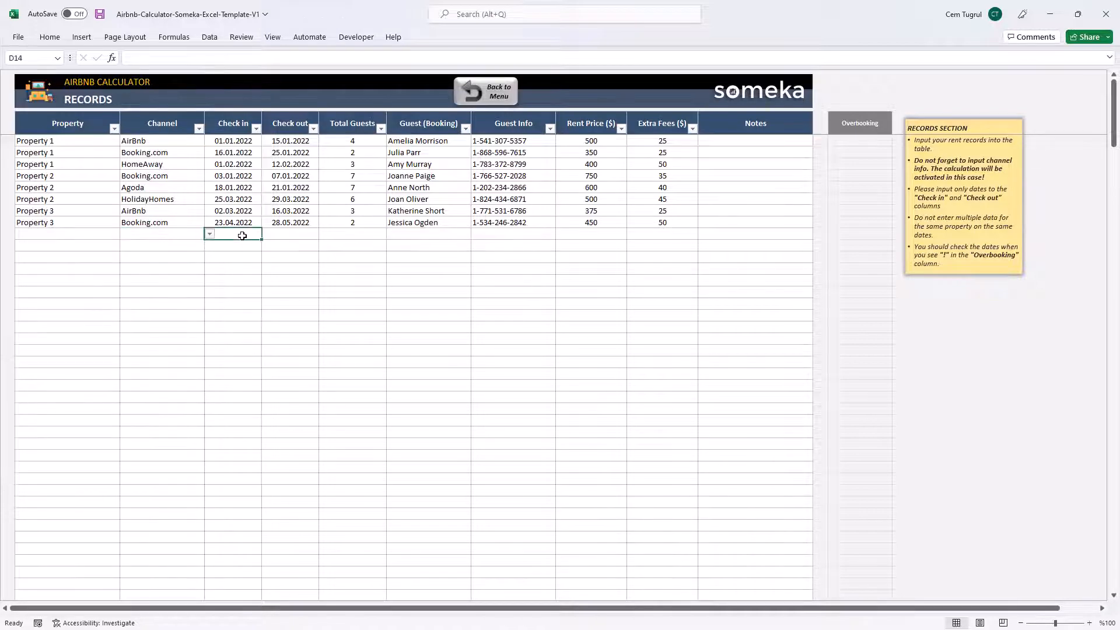
pyautogui.click(291, 234)
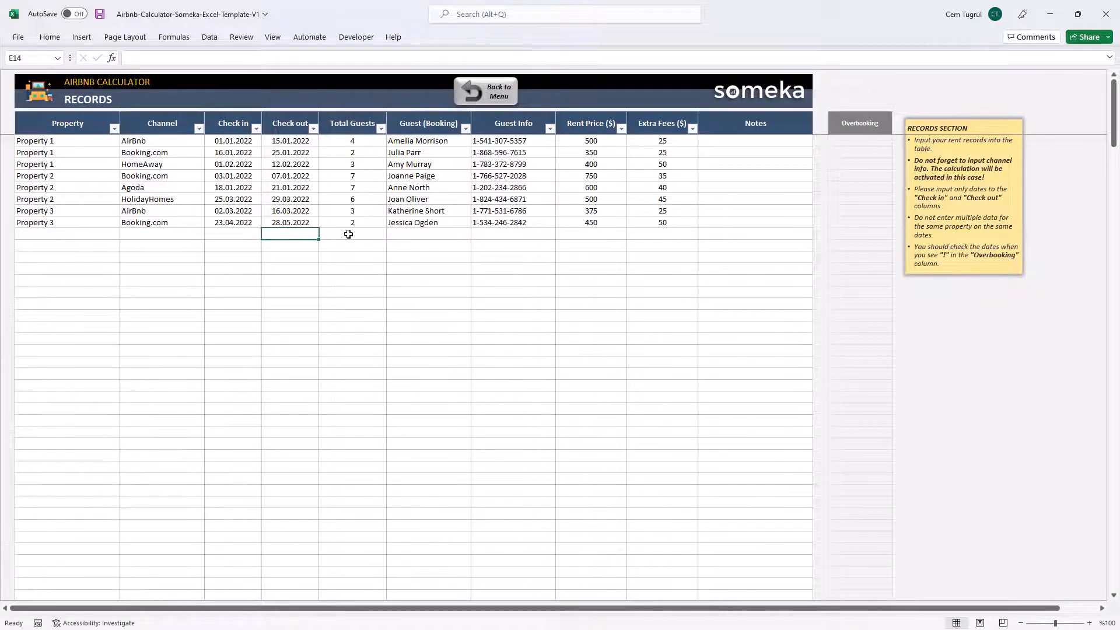
pyautogui.click(428, 235)
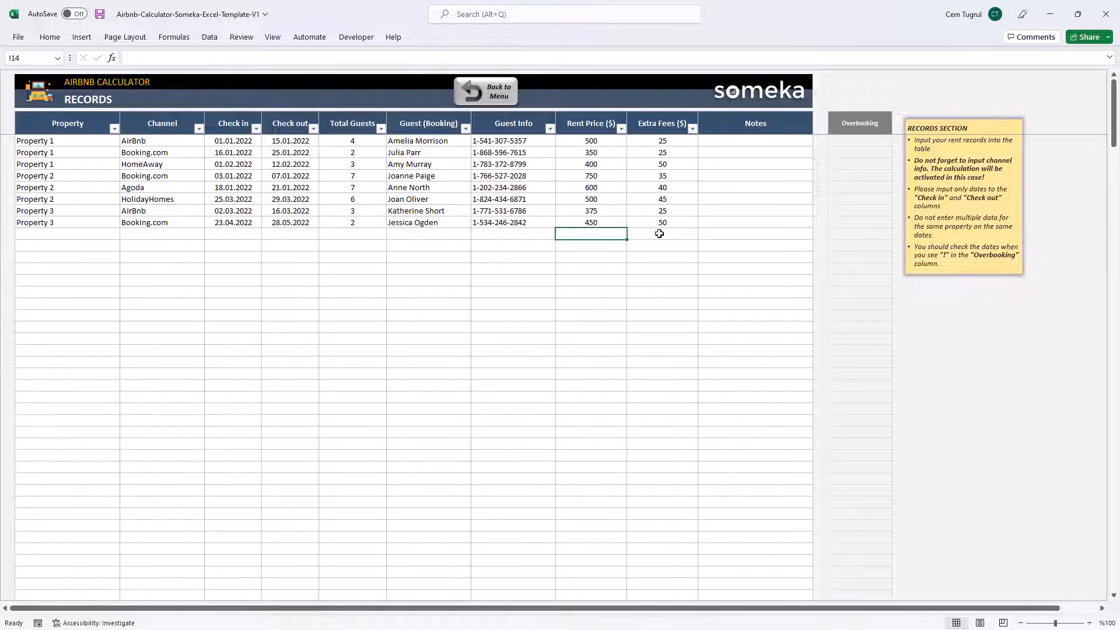
pyautogui.click(68, 234)
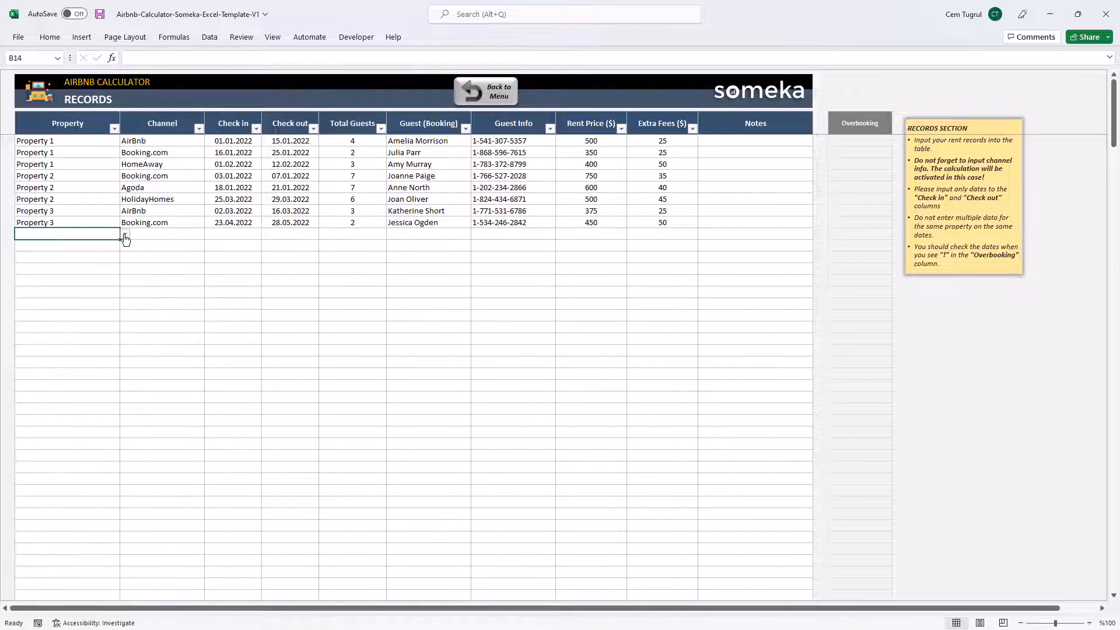
pyautogui.write('Property 4')
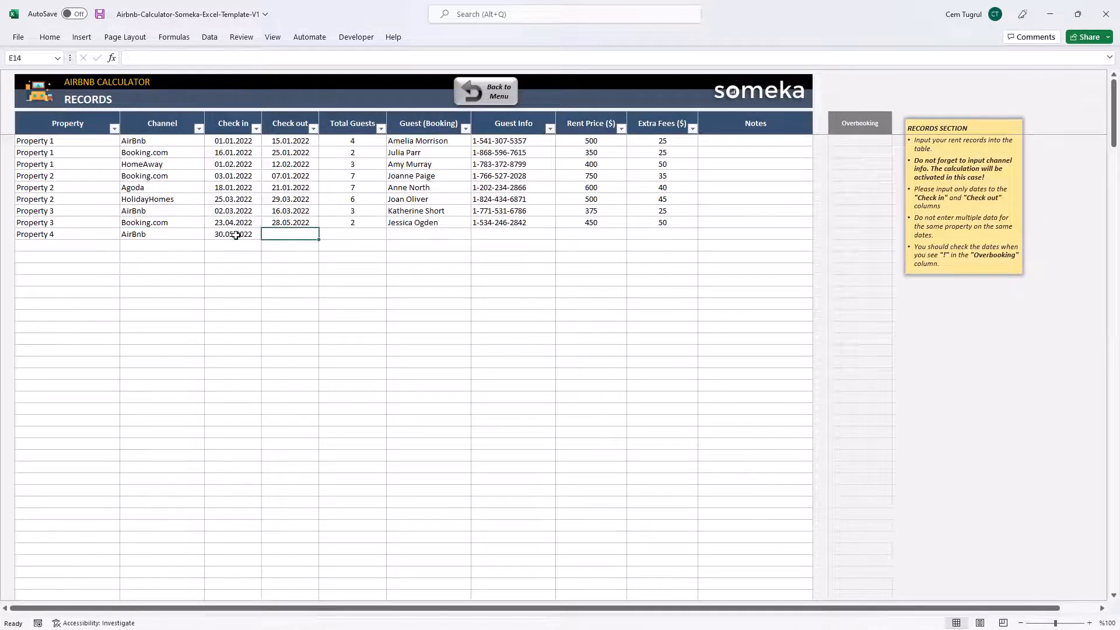
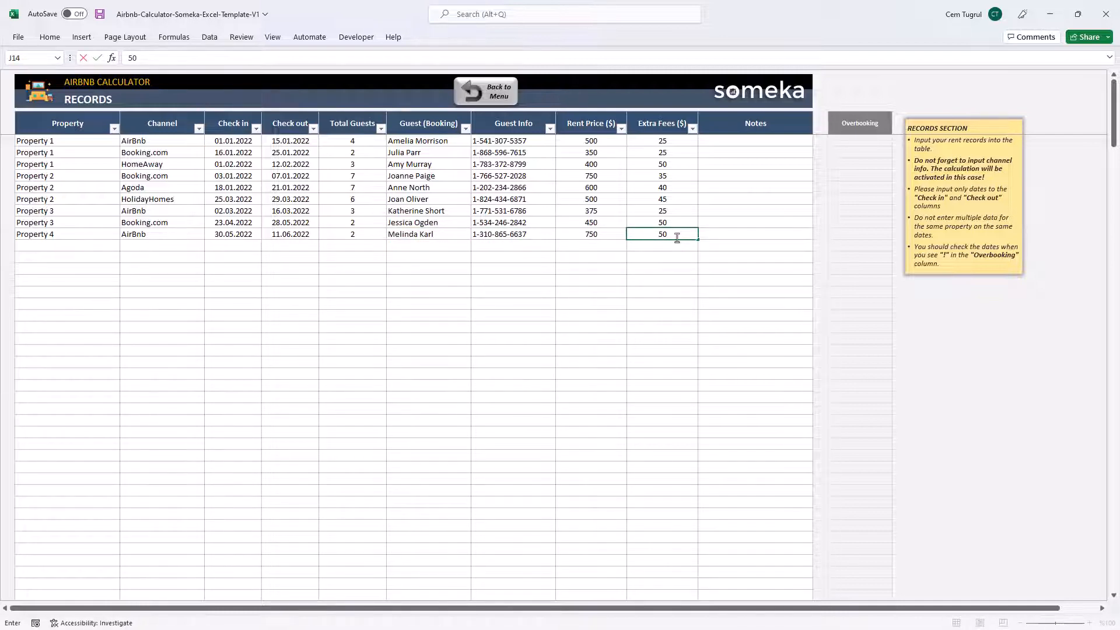
pyautogui.moveTo(876, 173)
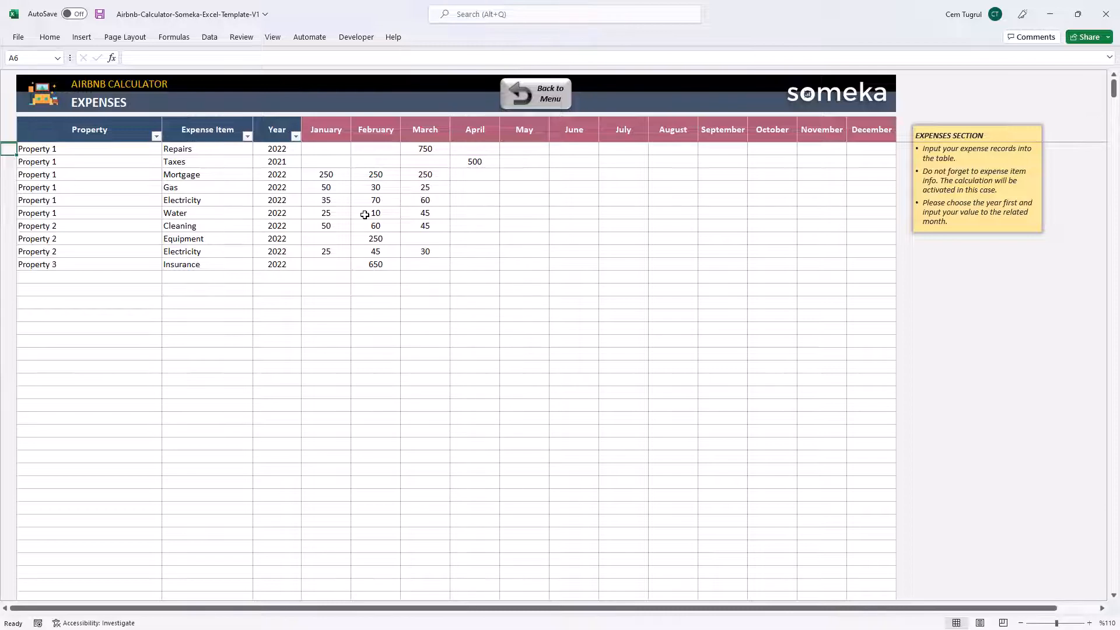
# - Keep 2022 as the year for the Property 4 Renovation expense row and return to the menu
pyautogui.click(167, 265)
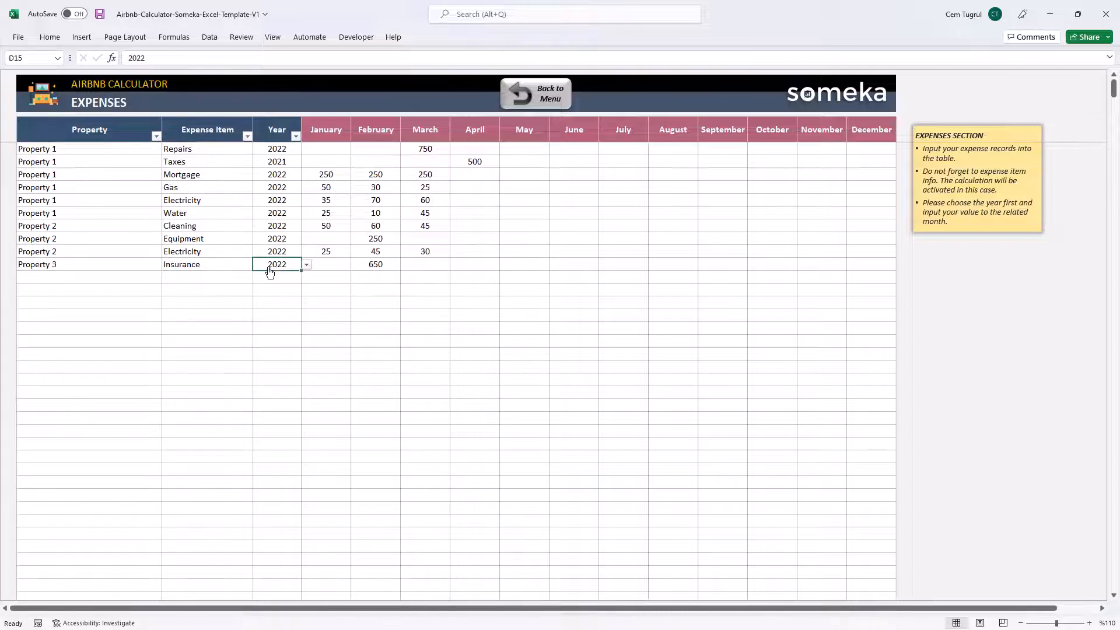
pyautogui.click(305, 265)
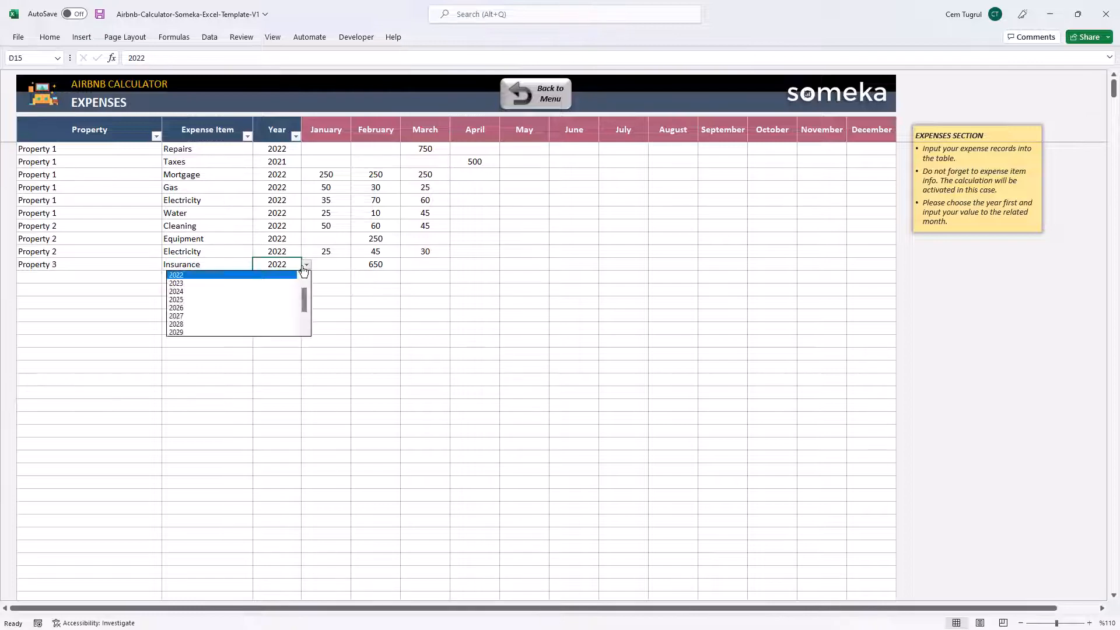
pyautogui.click(176, 275)
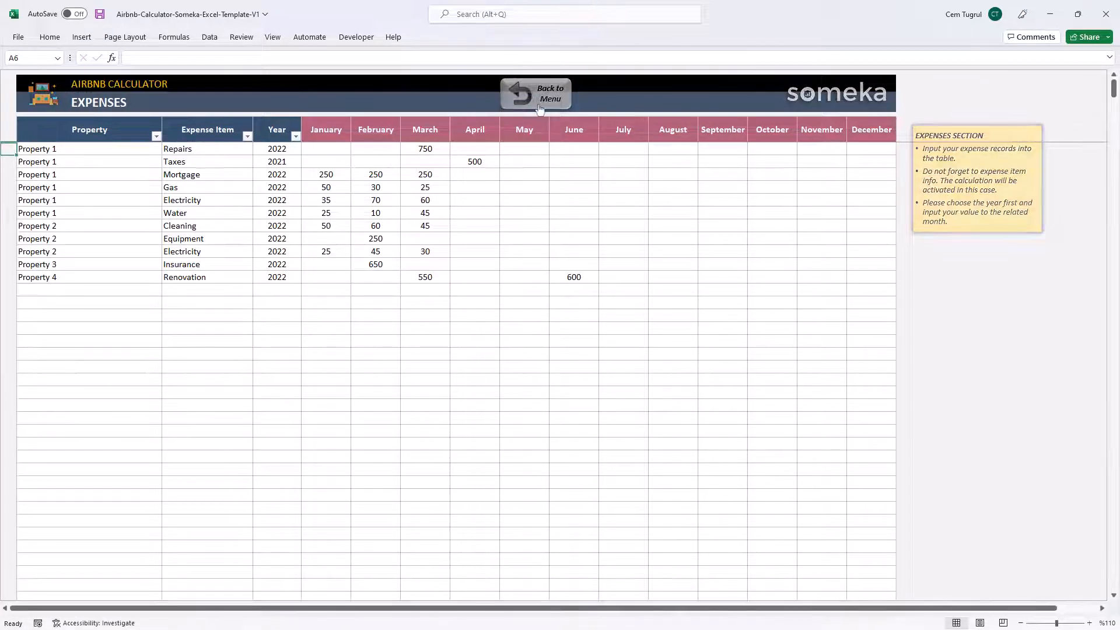
pyautogui.click(536, 94)
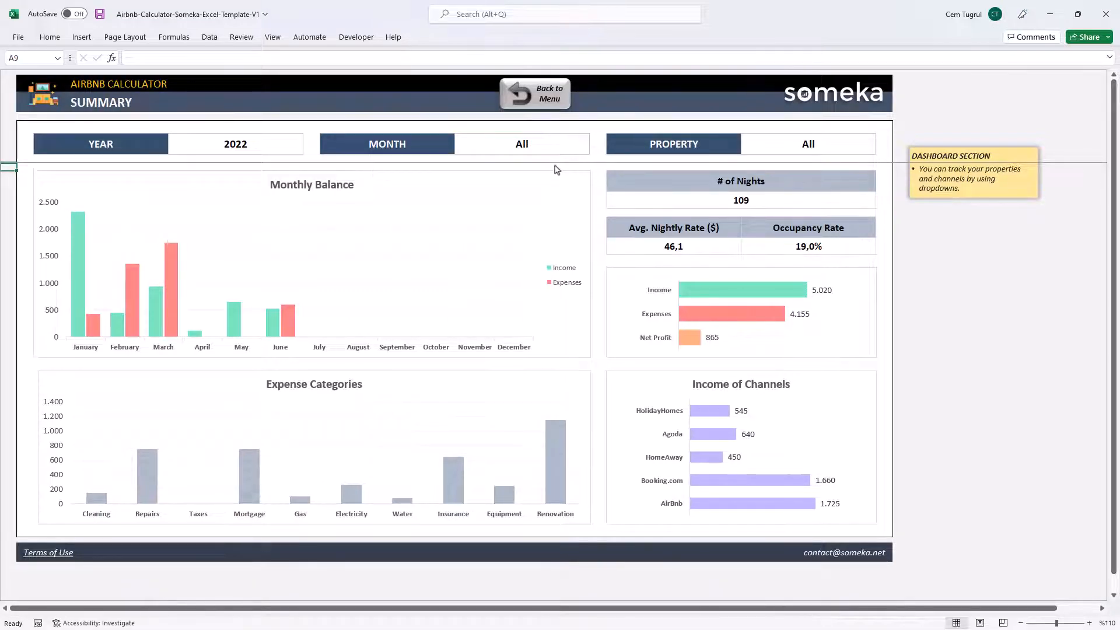
pyautogui.moveTo(457, 279)
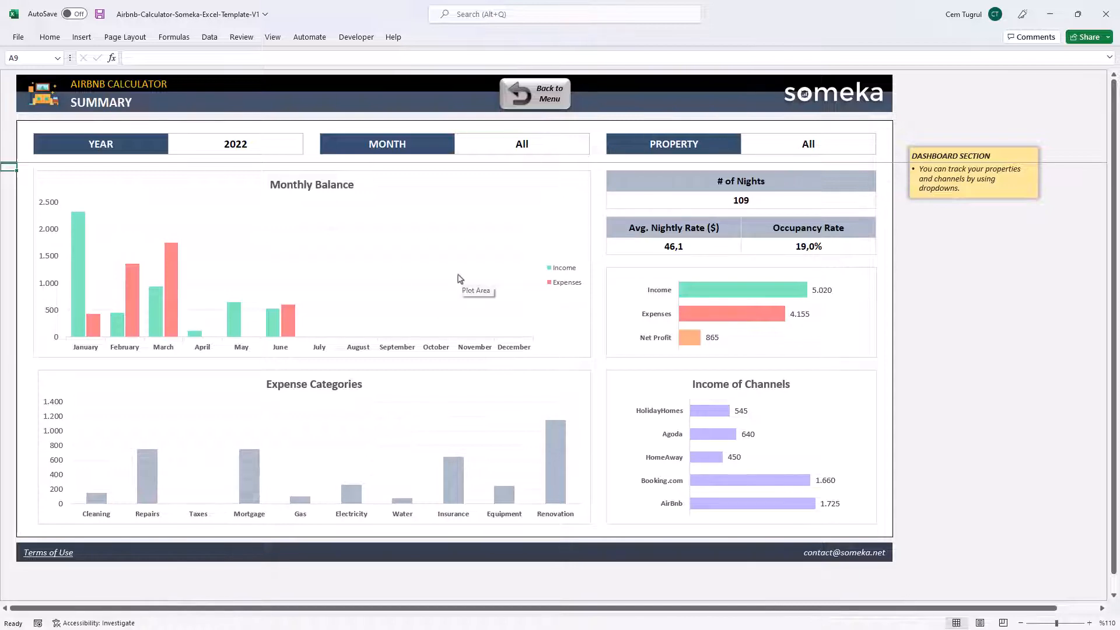
pyautogui.moveTo(824, 387)
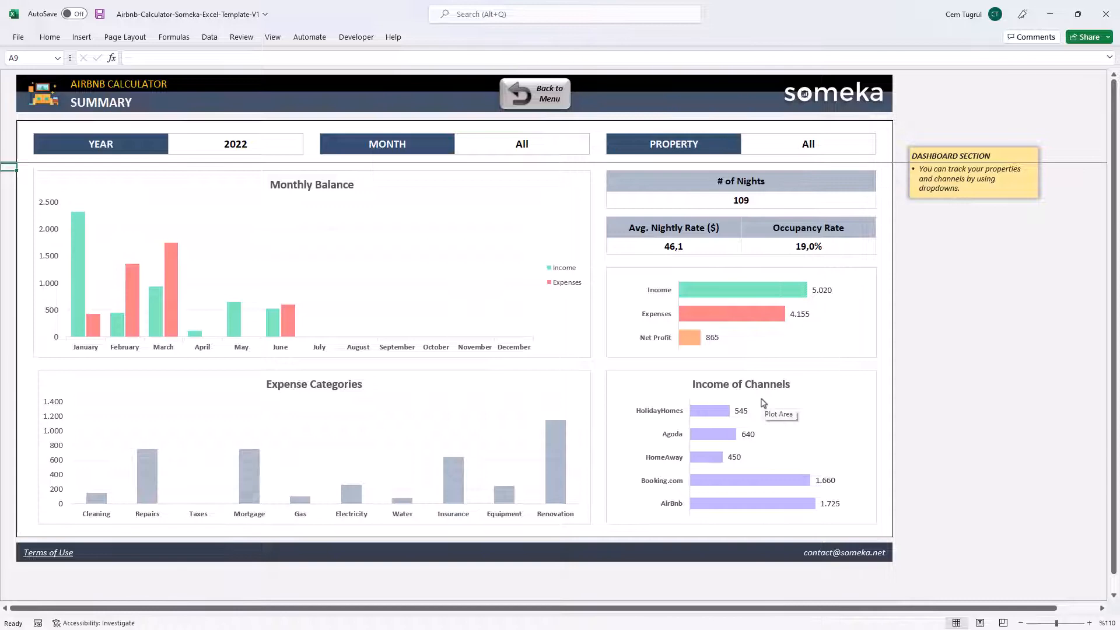
pyautogui.moveTo(834, 246)
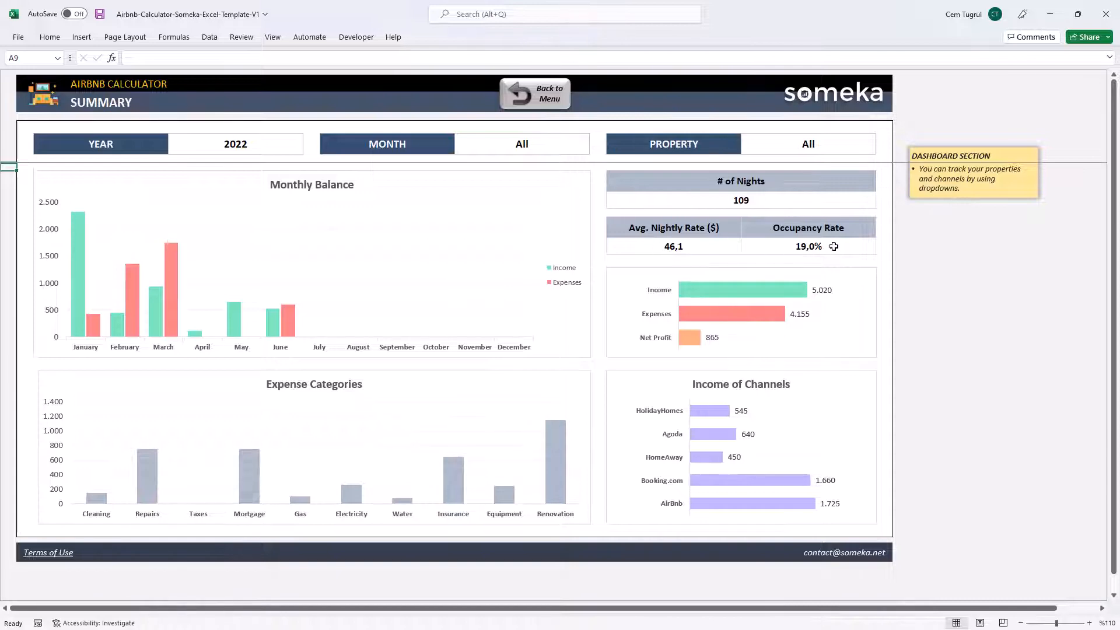
# - Review the dashboard's month and property filters, then switch to the January 2022 booking calendar
pyautogui.click(521, 144)
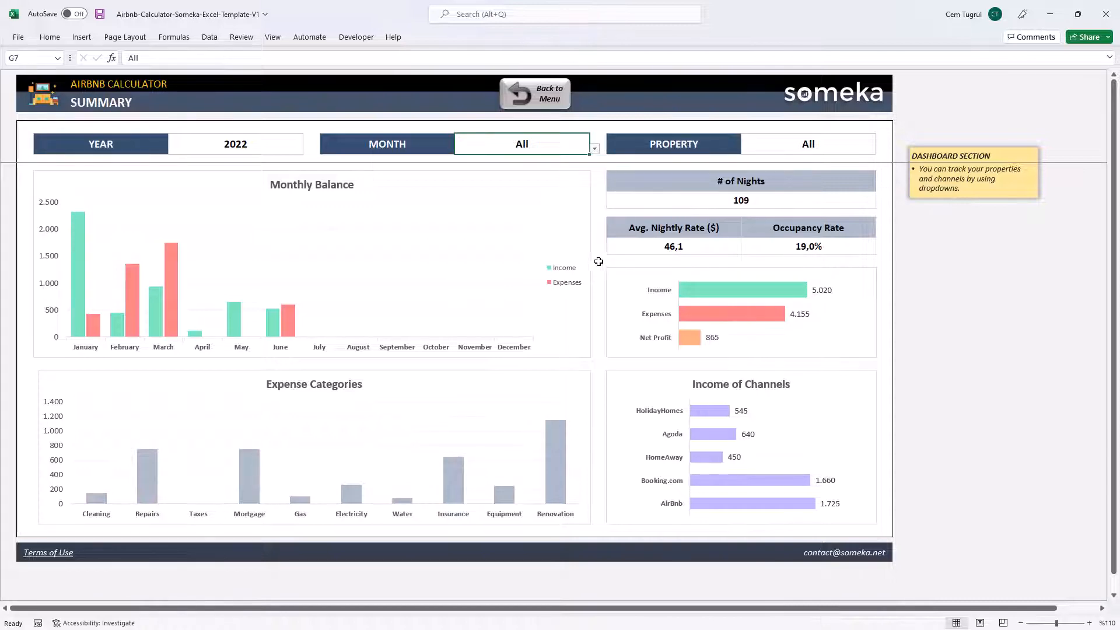
pyautogui.click(307, 148)
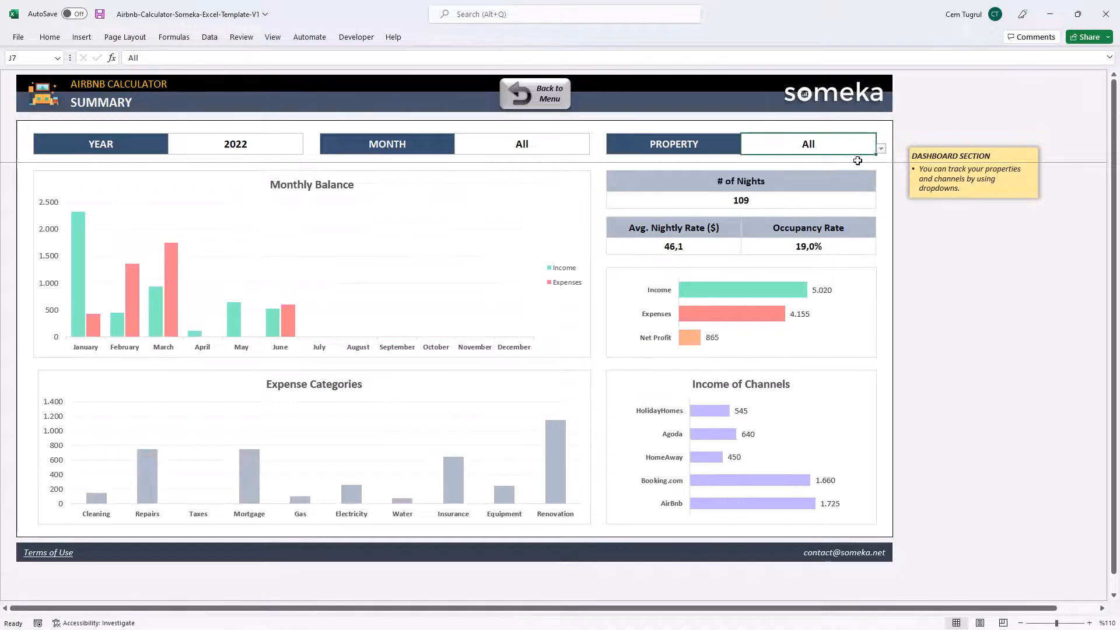
pyautogui.click(534, 93)
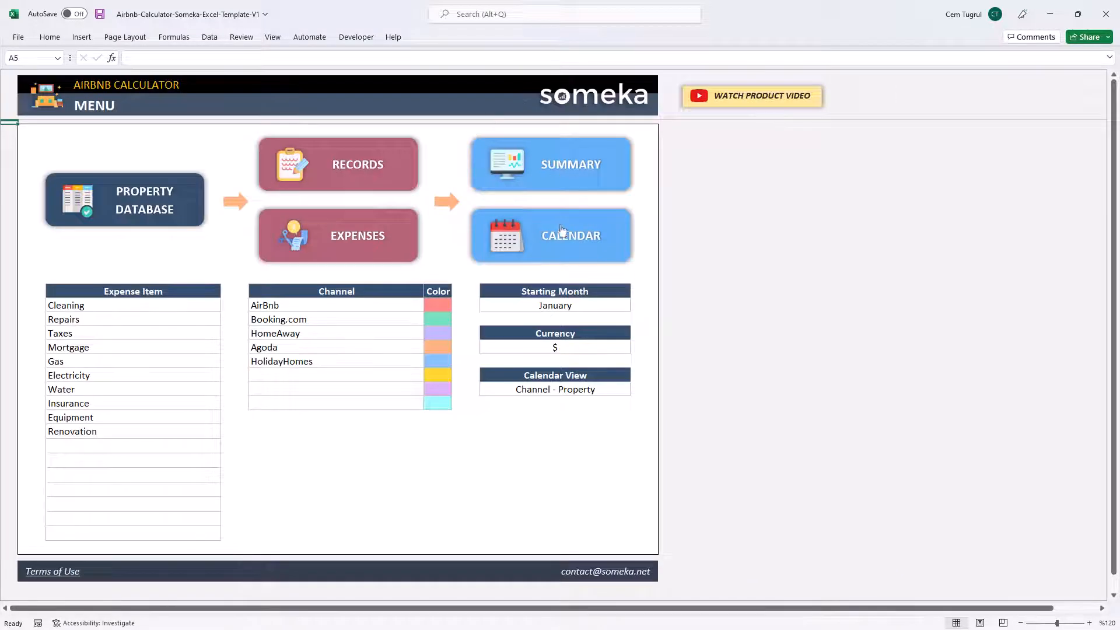
pyautogui.click(551, 235)
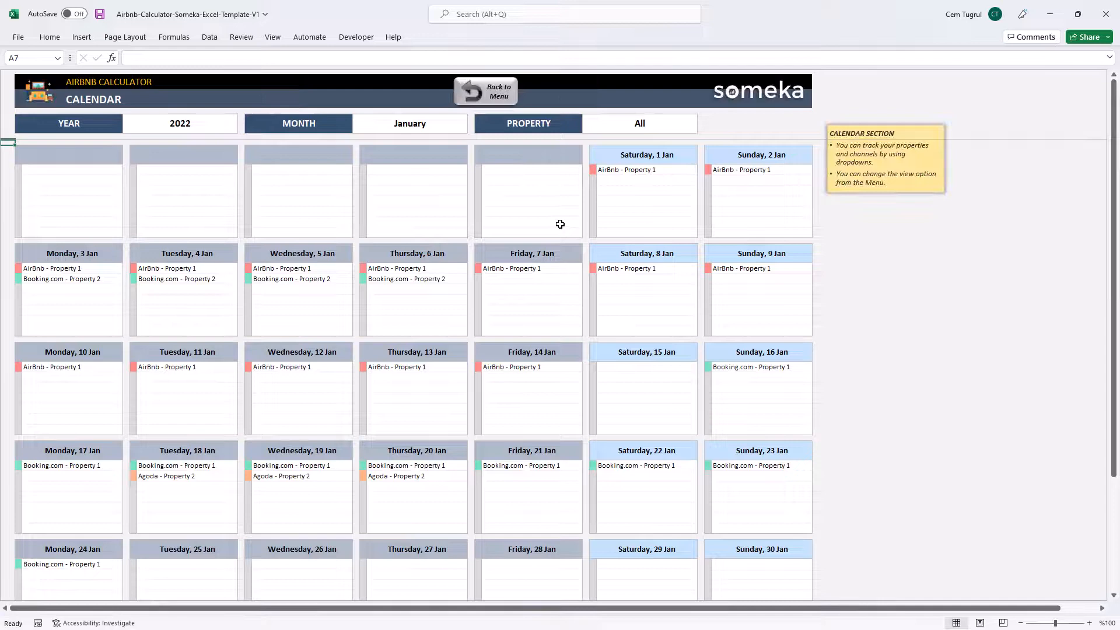